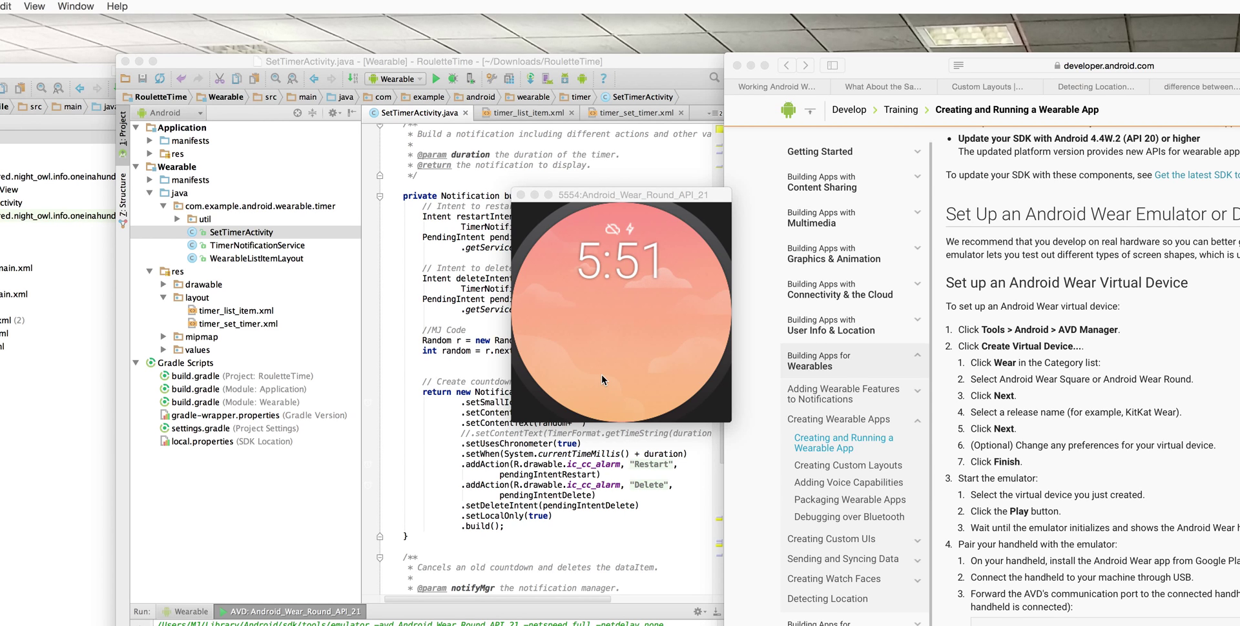
{"action": "mouse_move", "coordinate": [676, 388]}
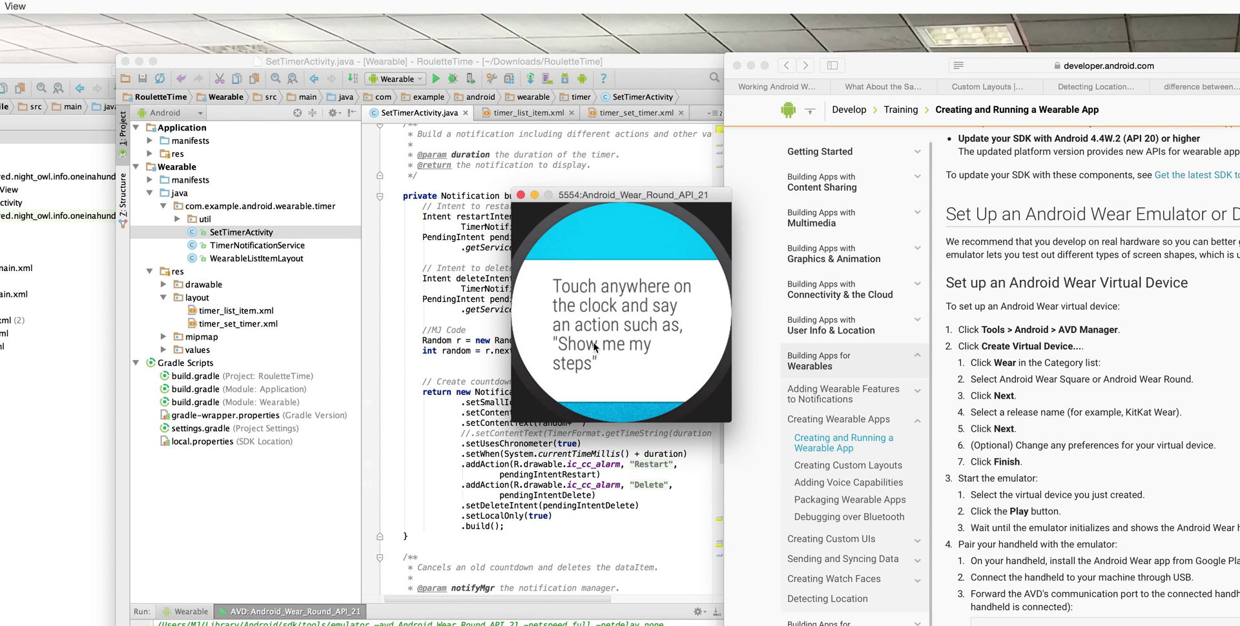
Bring the RouletteTime code editor in front of the round Wear emulator window.
{"action": "left_click", "coordinate": [621, 332]}
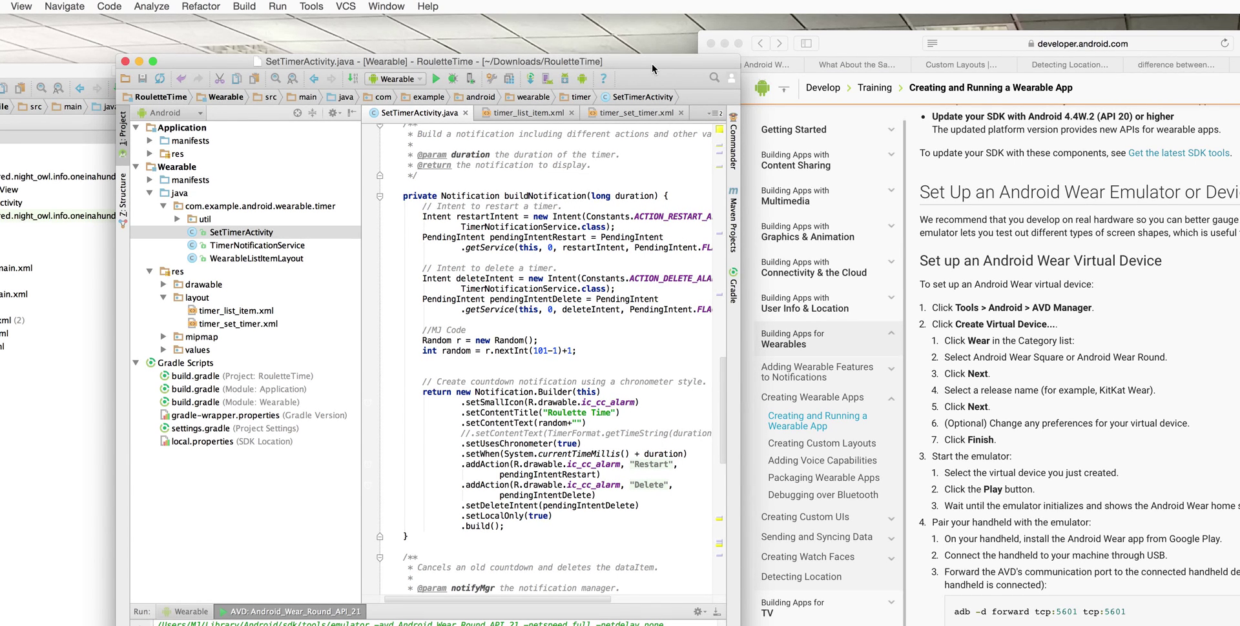
{"action": "mouse_move", "coordinate": [311, 11]}
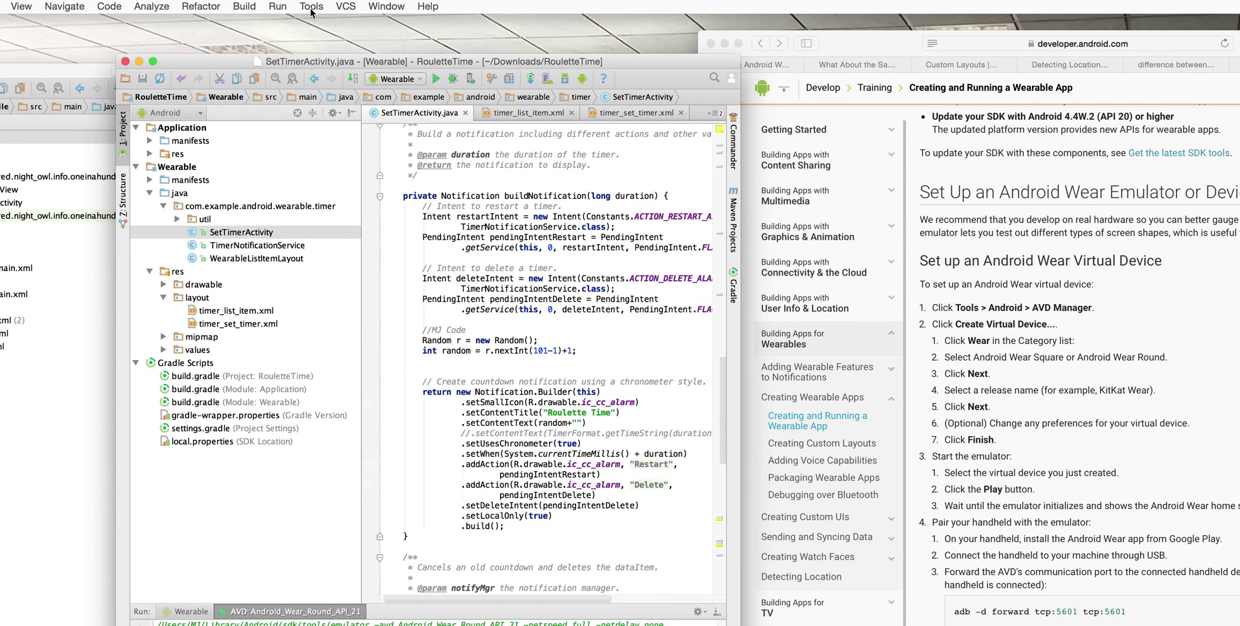
Open the AVD Manager from the Tools > Android menu.
{"action": "left_click", "coordinate": [310, 6]}
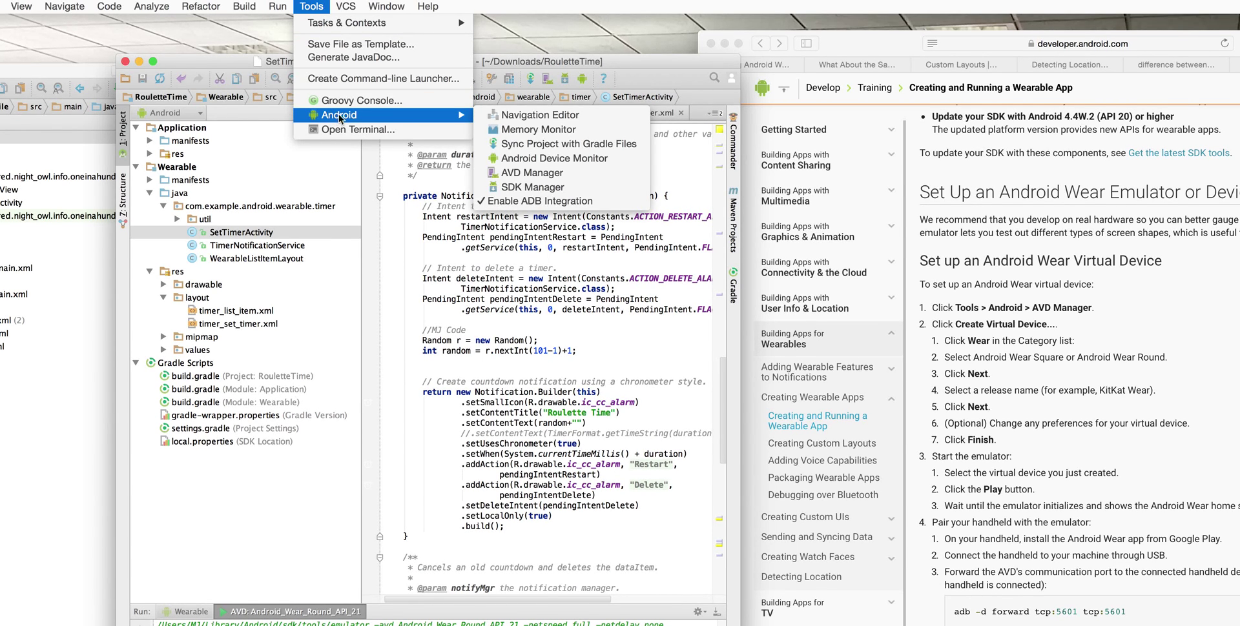
{"action": "mouse_move", "coordinate": [531, 172]}
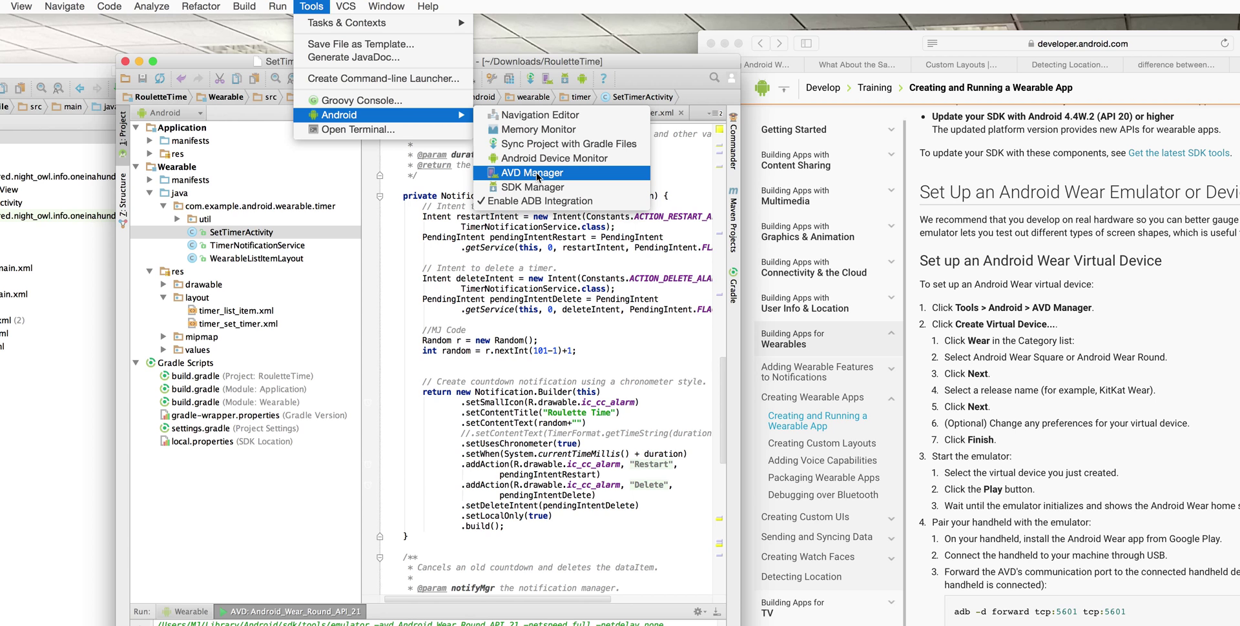
{"action": "left_click", "coordinate": [534, 173]}
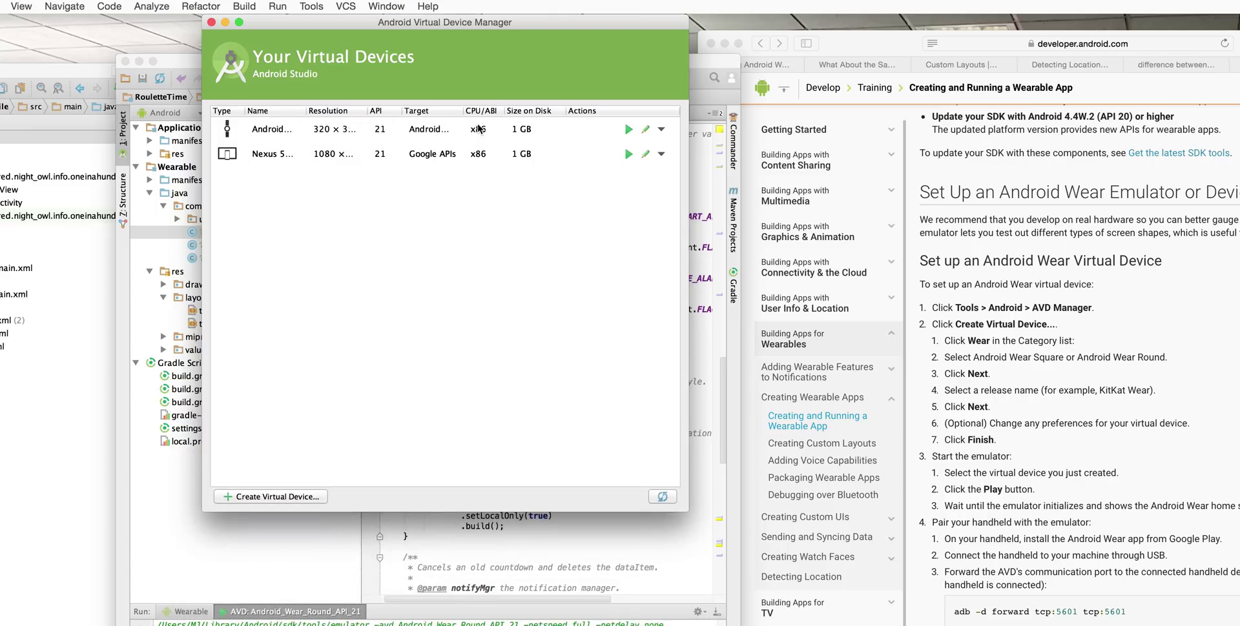
{"action": "mouse_move", "coordinate": [272, 129]}
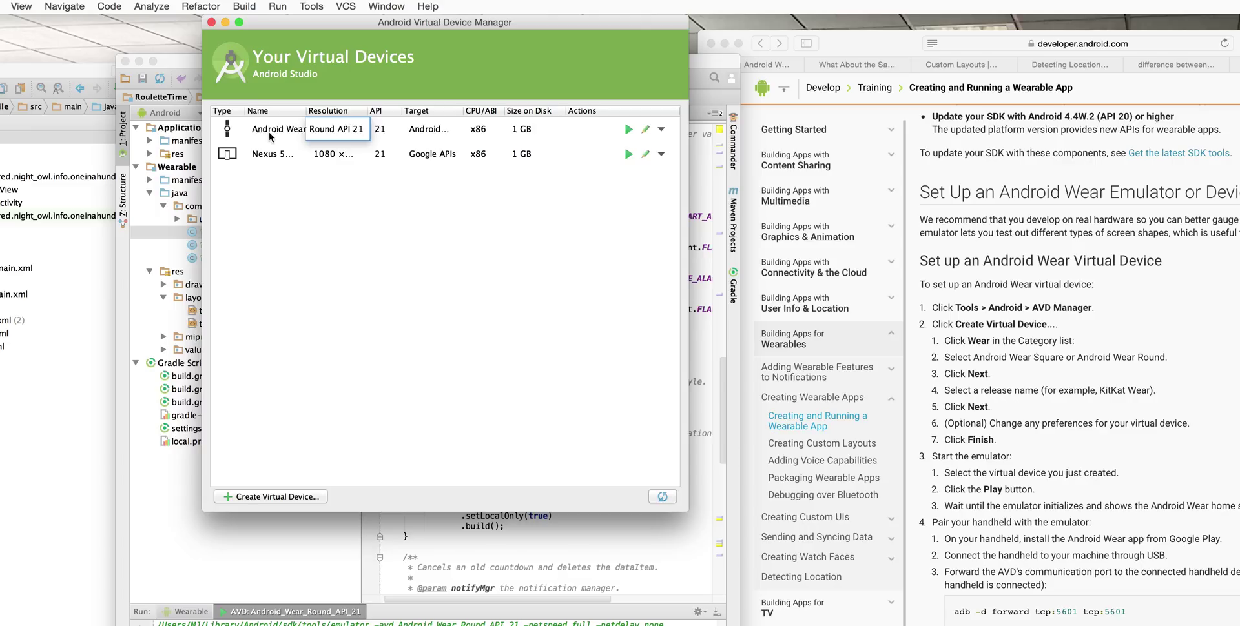
Create an Android Wear Square device with the Lollipop x86 image, named Android Wear Square API 21.
{"action": "left_click", "coordinate": [269, 496]}
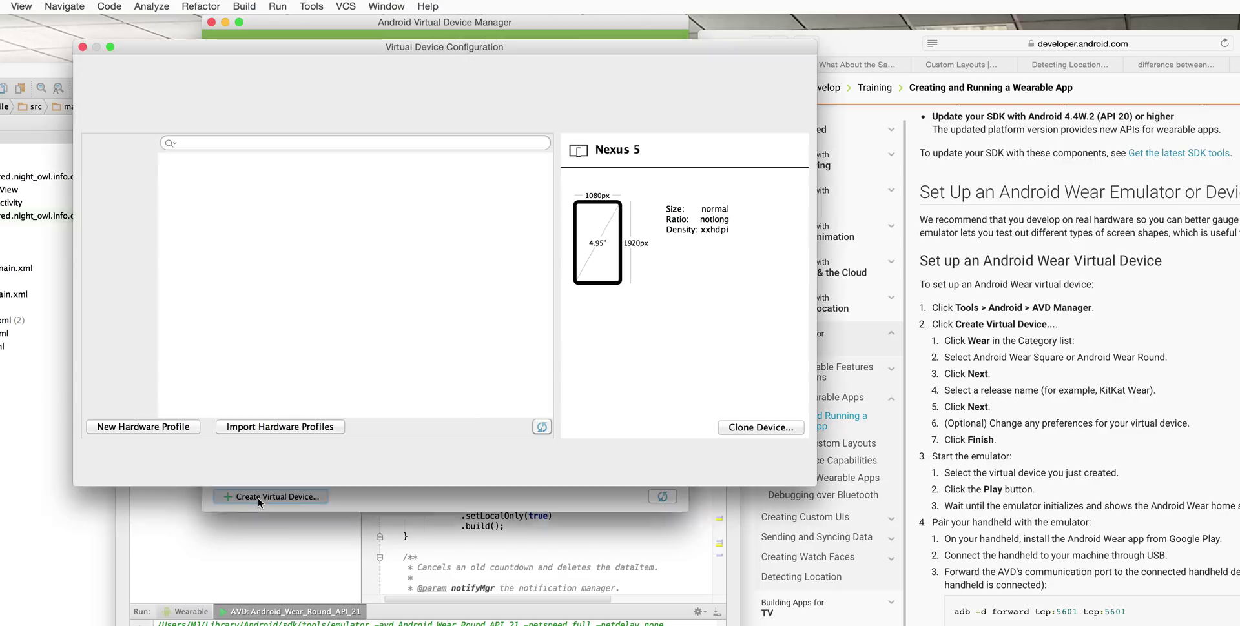
{"action": "left_click", "coordinate": [270, 496]}
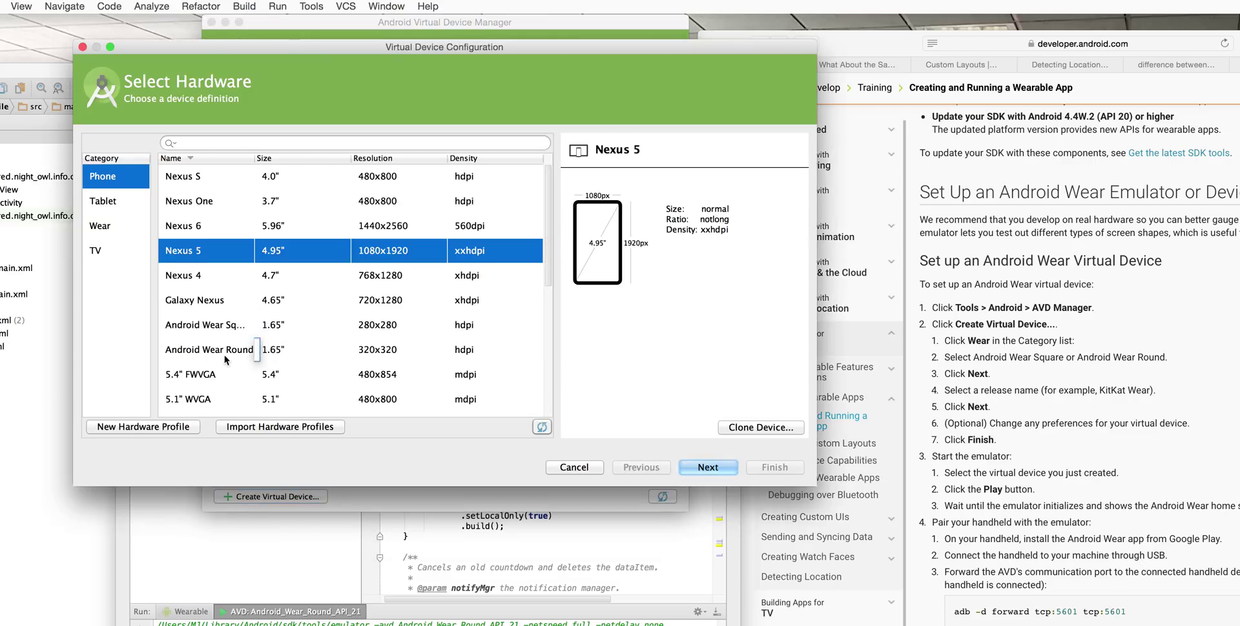
{"action": "left_click", "coordinate": [205, 325]}
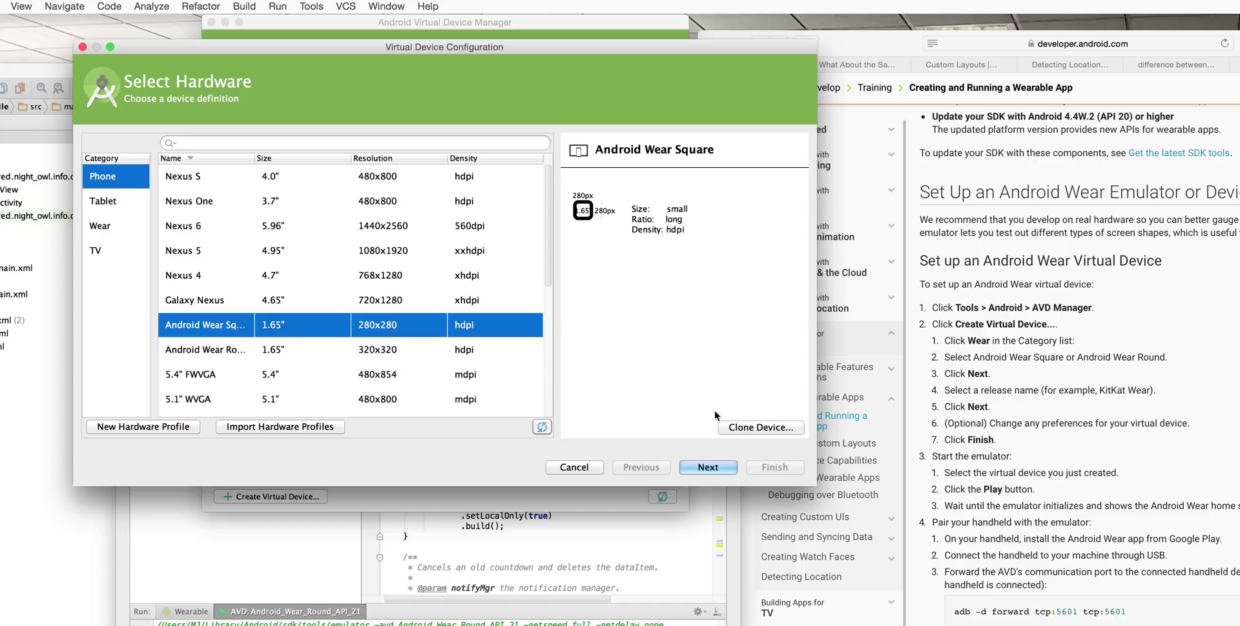
{"action": "left_click", "coordinate": [707, 467]}
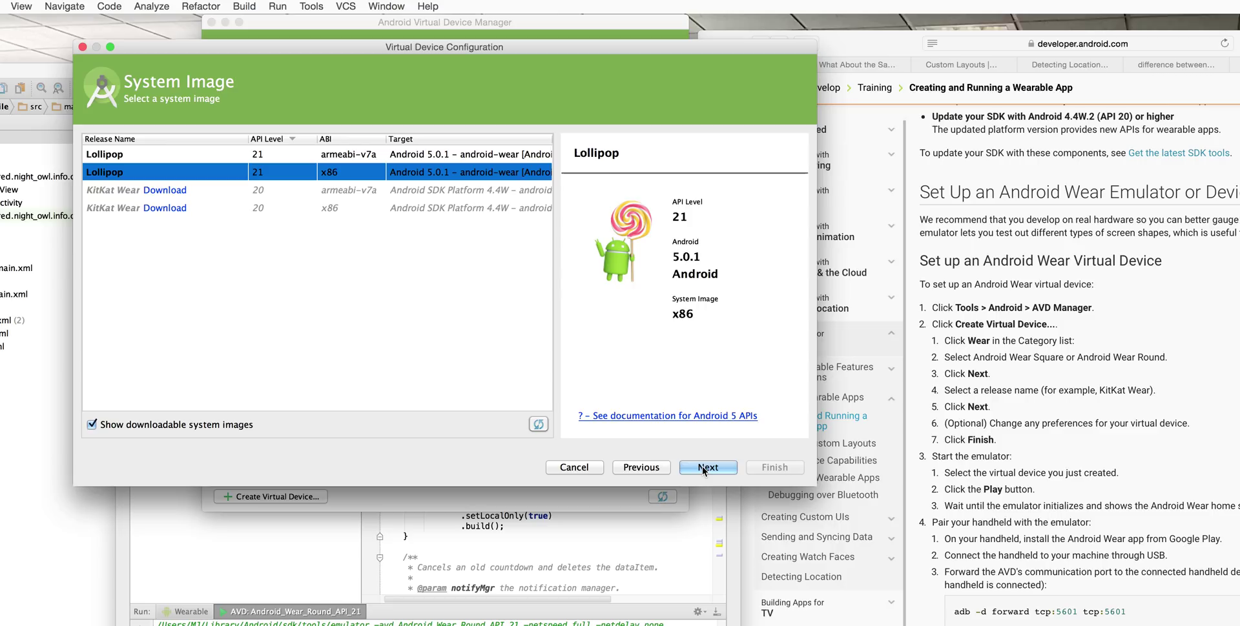
{"action": "left_click", "coordinate": [706, 467]}
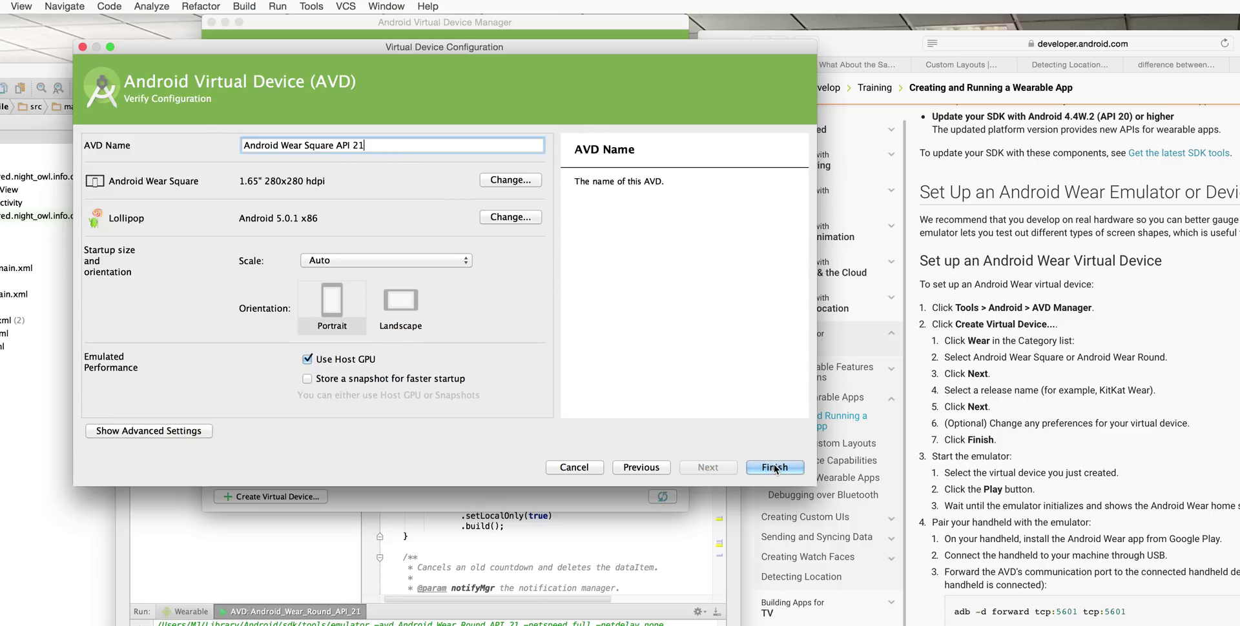
{"action": "left_click", "coordinate": [774, 467]}
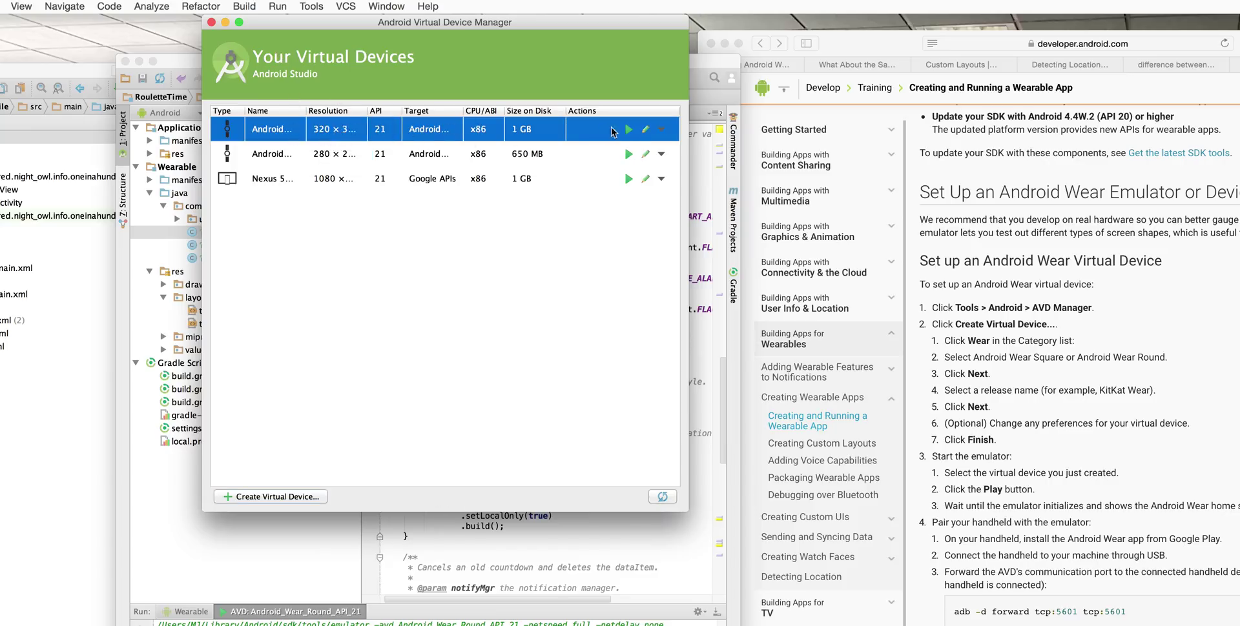
Launch the Android Wear Round AVD and dismiss the 'already running' alert.
{"action": "left_click", "coordinate": [627, 129]}
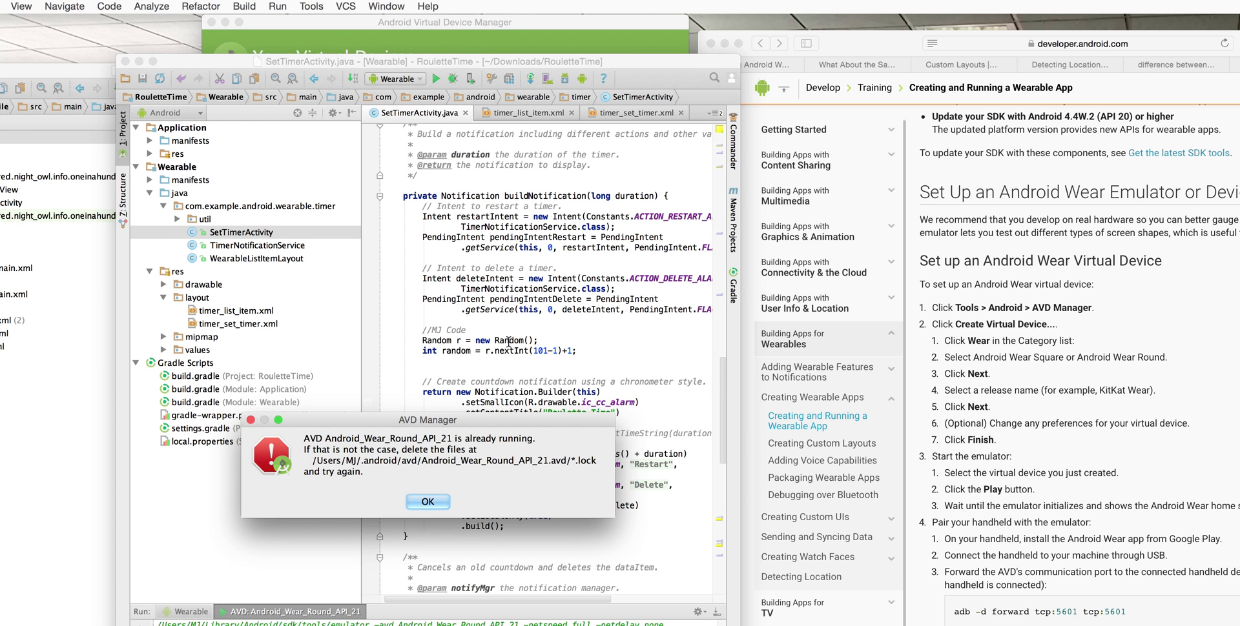
{"action": "left_click", "coordinate": [427, 501]}
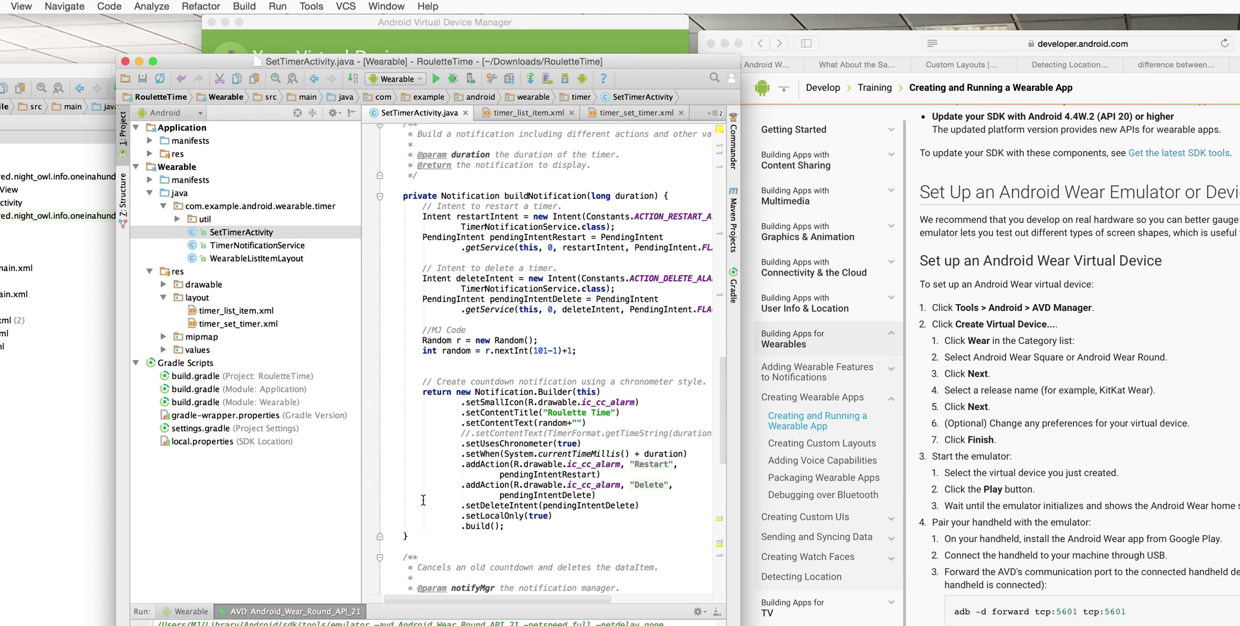
{"action": "mouse_move", "coordinate": [786, 610]}
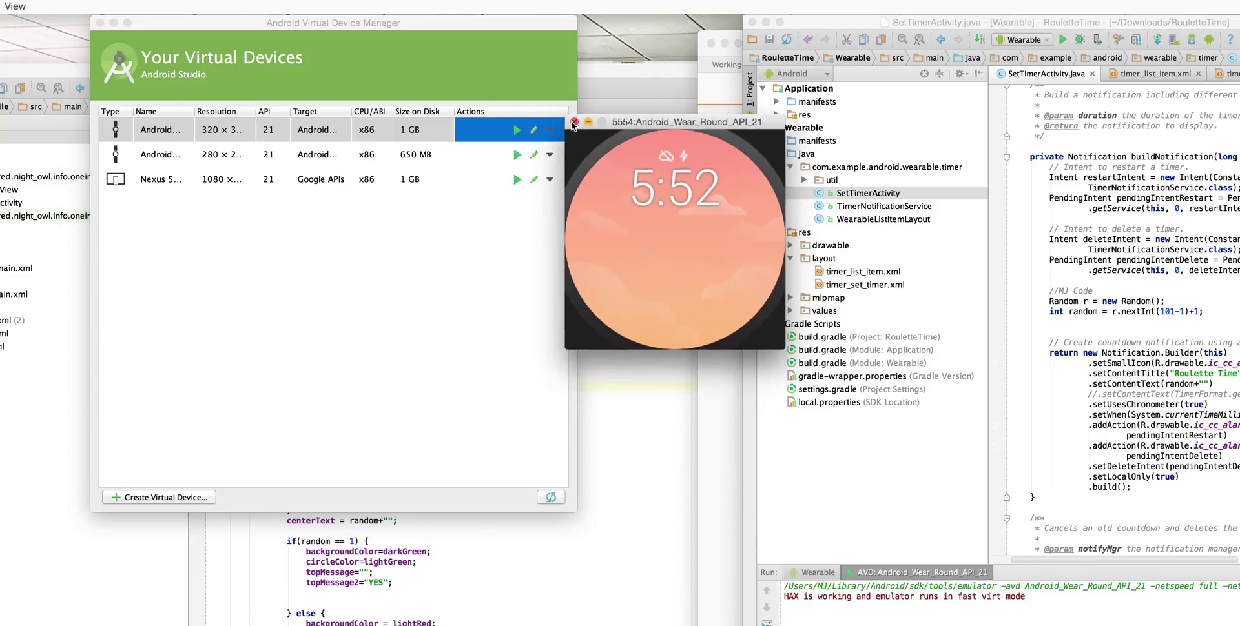
Close the round Wear emulator, relaunch the Android Wear Round AVD, and reposition its window.
{"action": "left_click", "coordinate": [573, 122]}
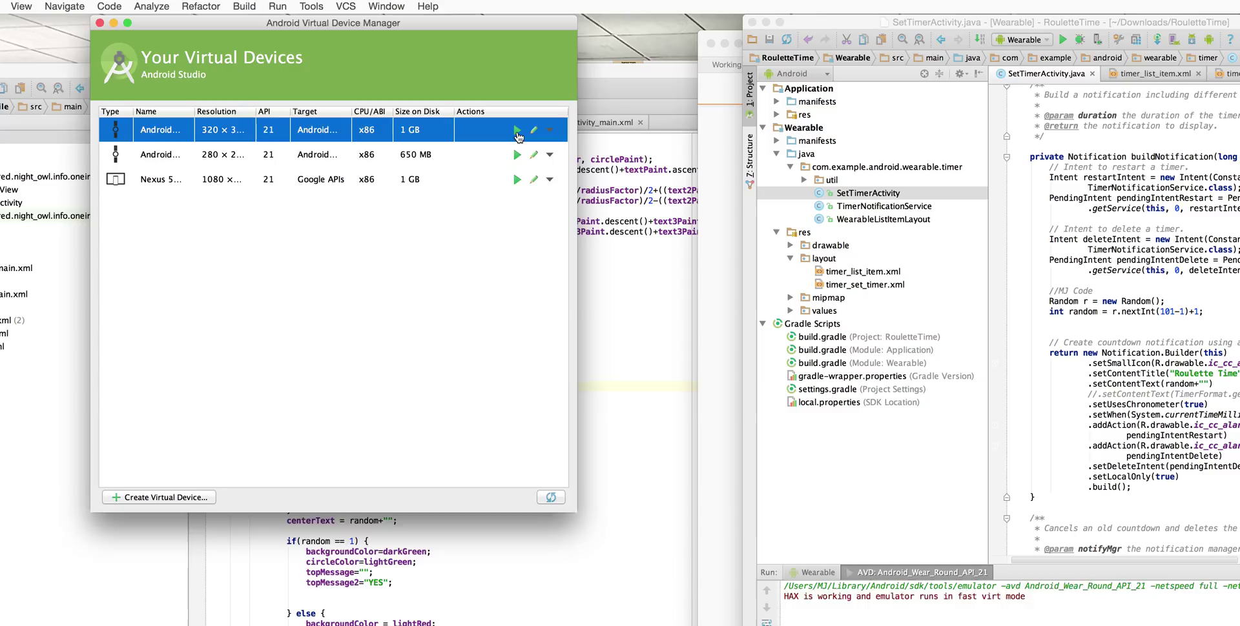
{"action": "left_click", "coordinate": [515, 129]}
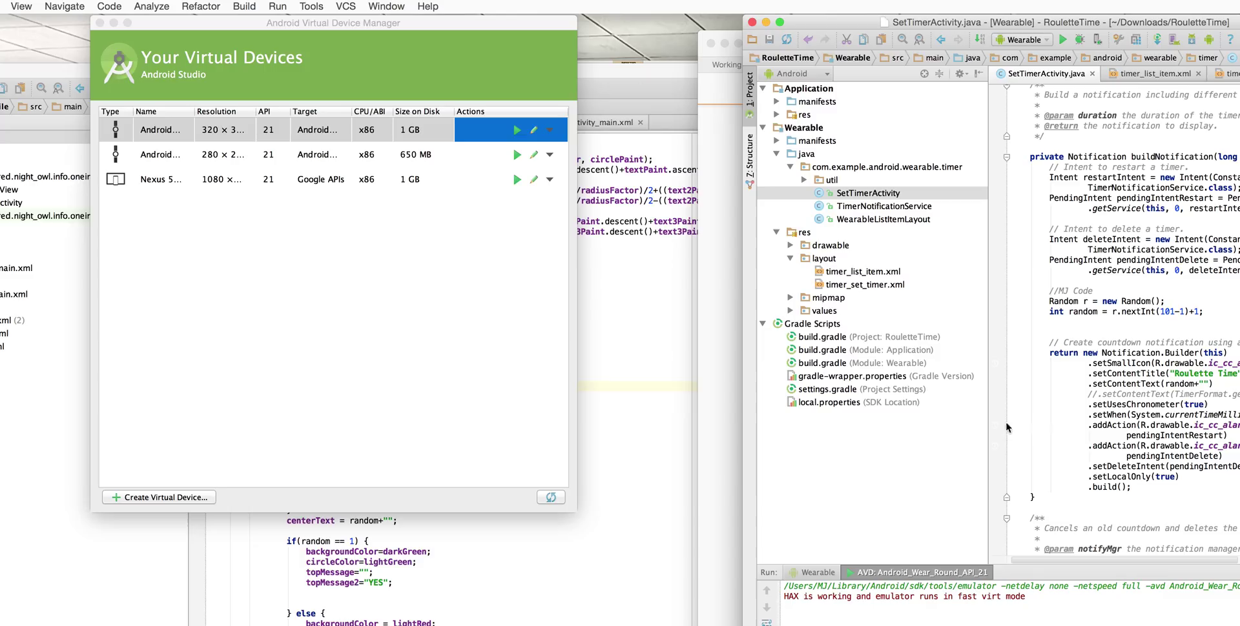
{"action": "left_click", "coordinate": [517, 130]}
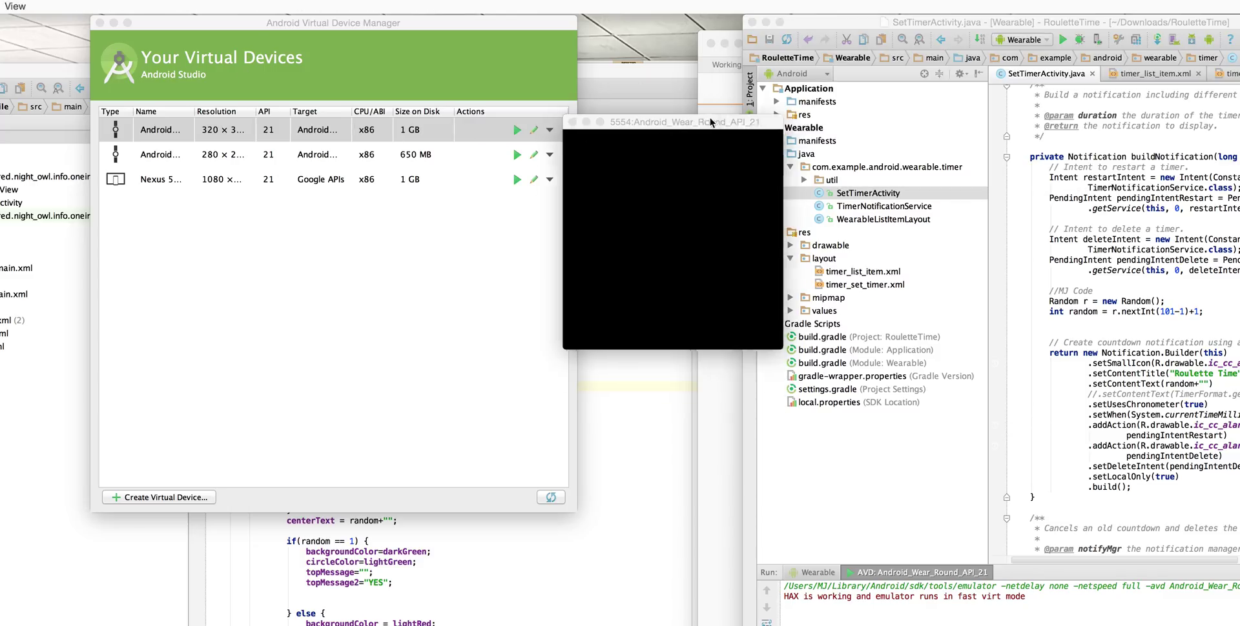
{"action": "left_click_drag", "start_coordinate": [672, 122], "coordinate": [636, 206]}
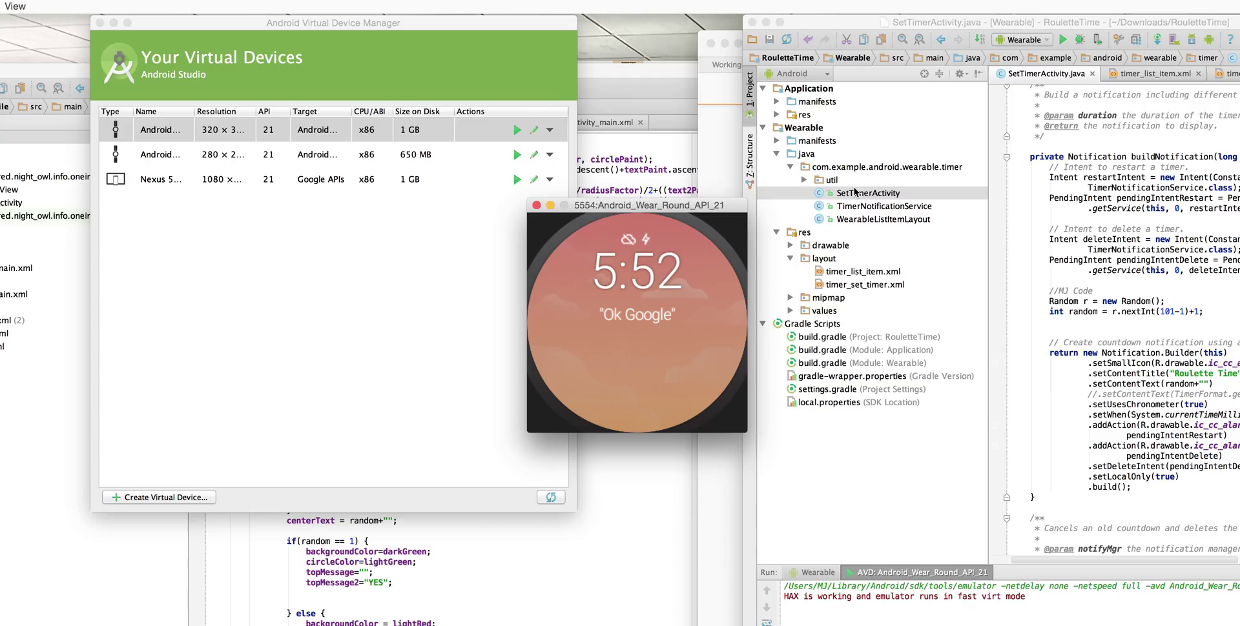
{"action": "mouse_move", "coordinate": [469, 150]}
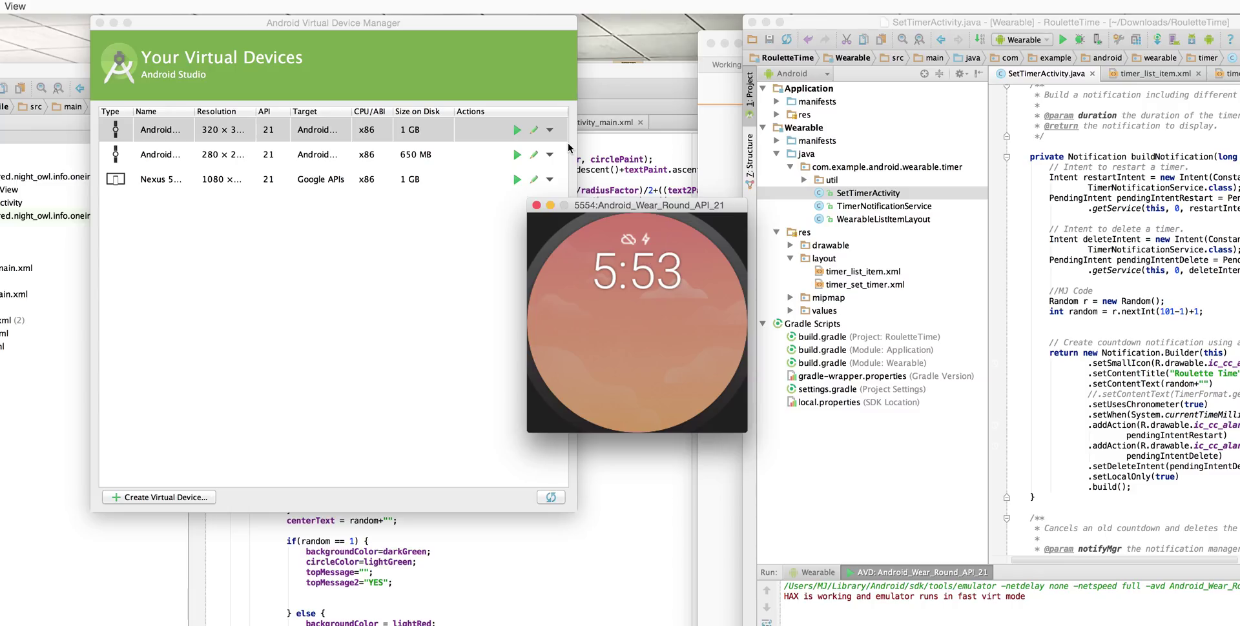
{"action": "mouse_move", "coordinate": [569, 148]}
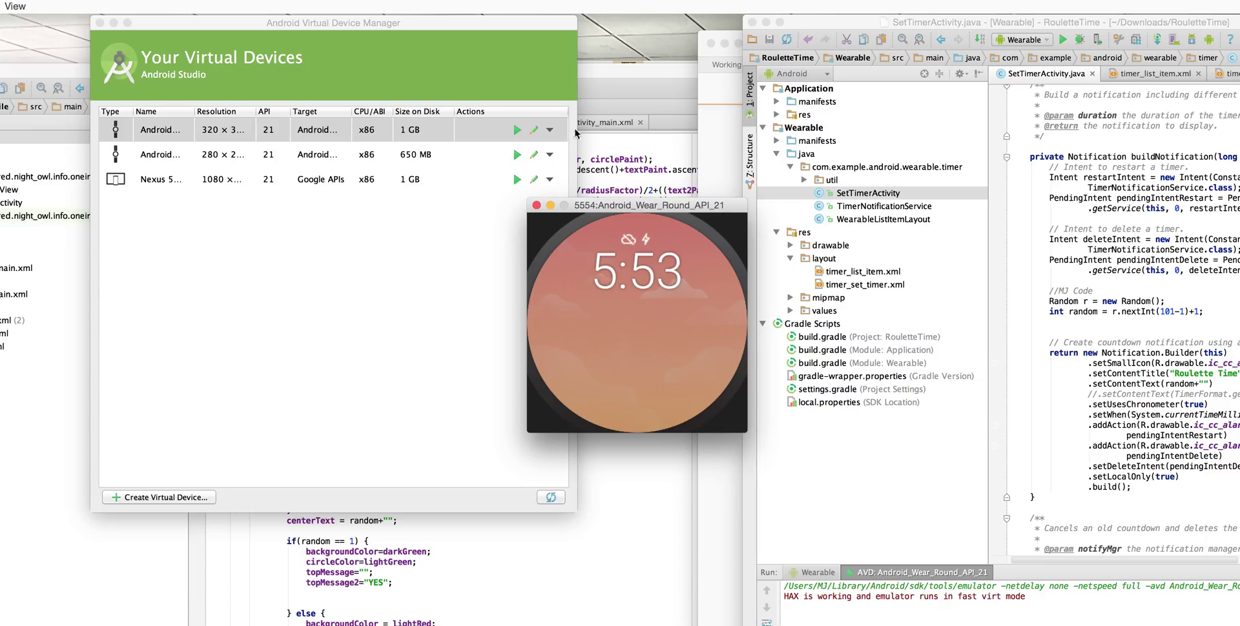
{"action": "mouse_move", "coordinate": [577, 134]}
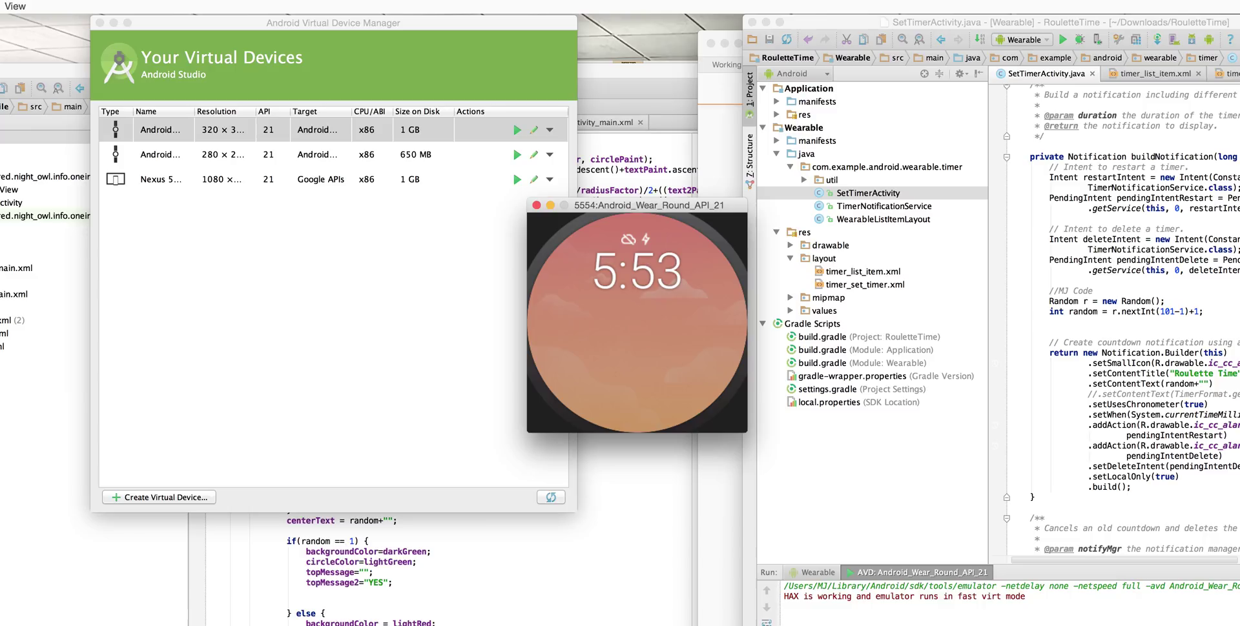